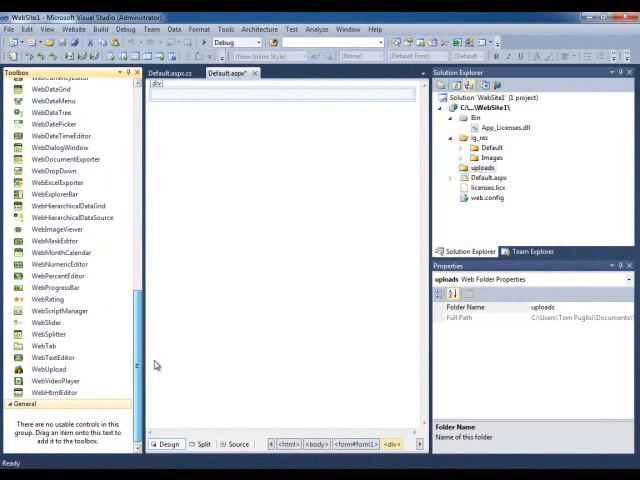
- Scroll the Toolbox to the WebHtmlEditor and add it to Default.aspx
scroll("down", 3)
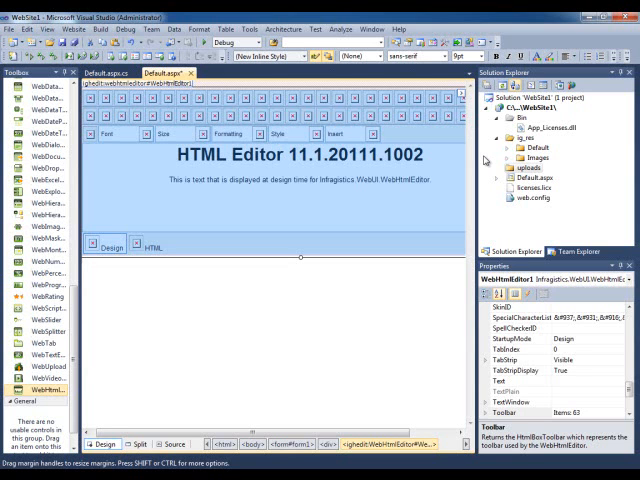
mouse_move(483, 158)
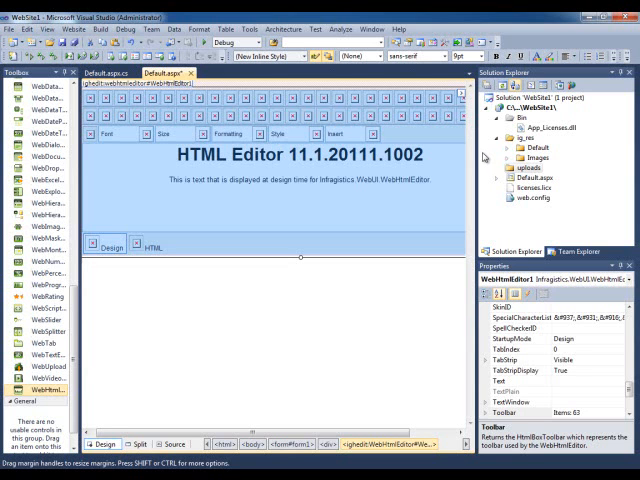
mouse_move(483, 156)
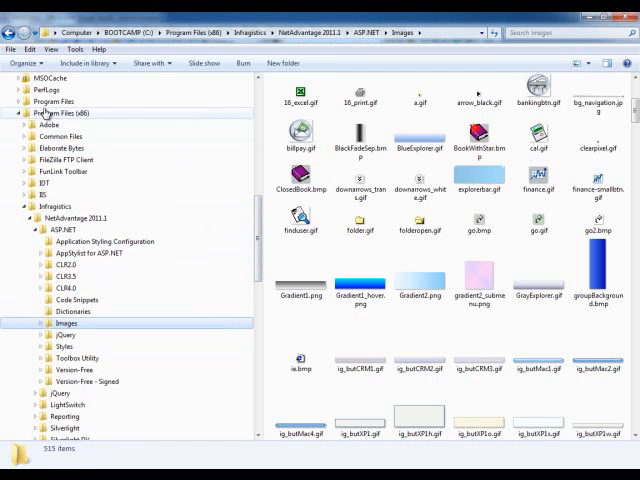
mouse_move(50, 148)
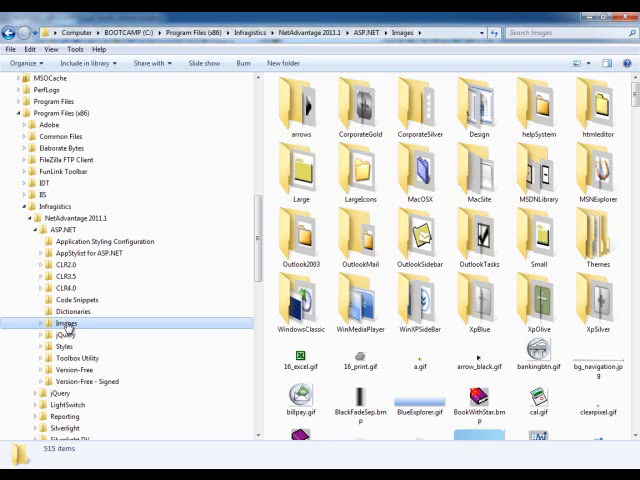
- Right-click the NetAdvantage 2011.1 ASP.NET Images folder in Windows Explorer
right_click(67, 322)
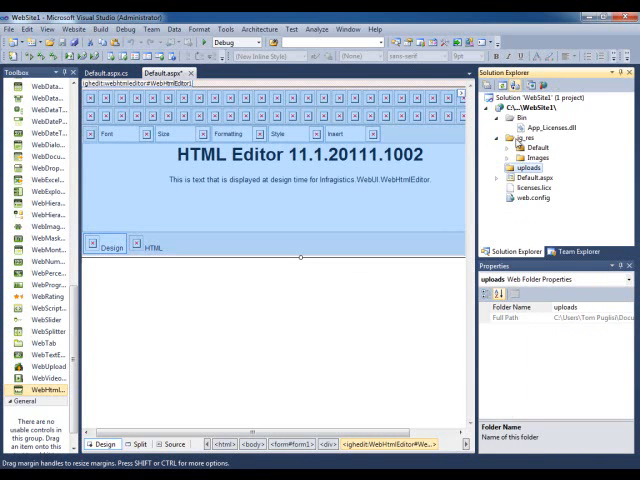
- Expand ig_res > Default and its Images subfolder in Solution Explorer
left_click(519, 157)
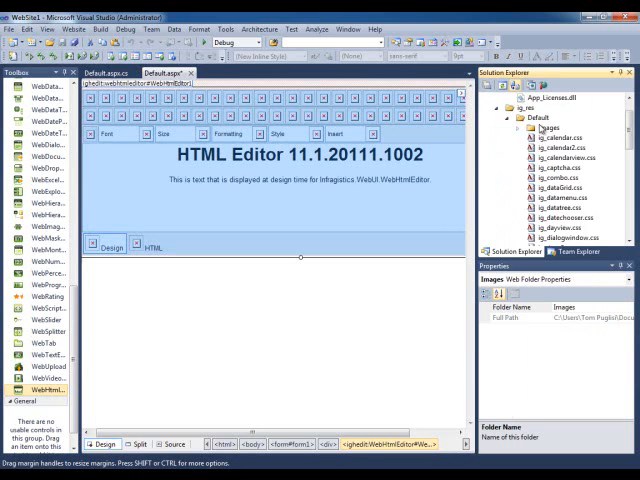
left_click(513, 99)
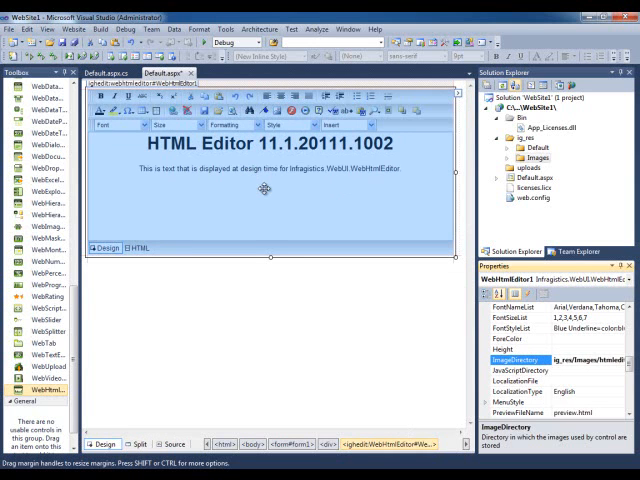
mouse_move(278, 199)
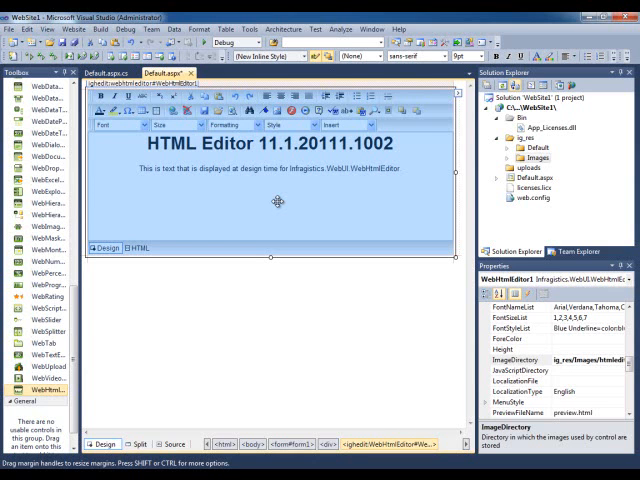
mouse_move(282, 200)
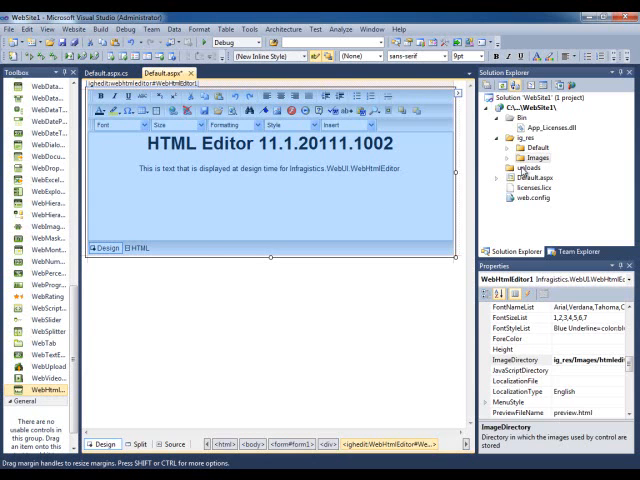
- Select the website's uploads folder in Solution Explorer
left_click(528, 168)
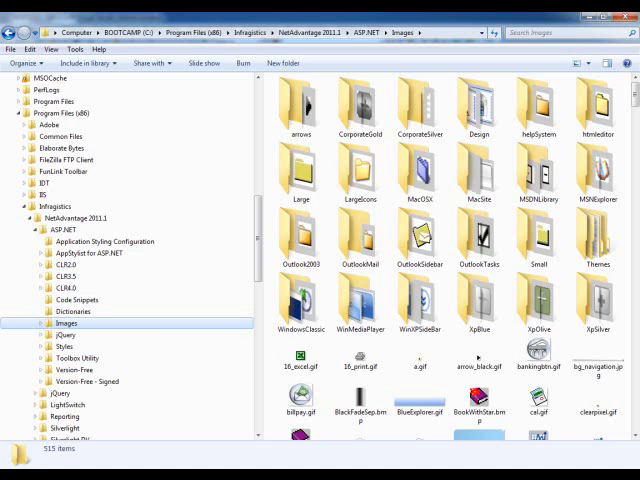
- Share the uploads folder with Everyone at Read/Write permission
left_click(25, 206)
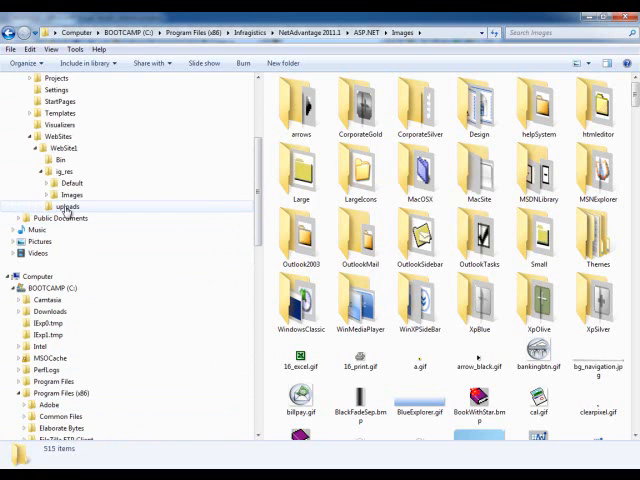
right_click(68, 205)
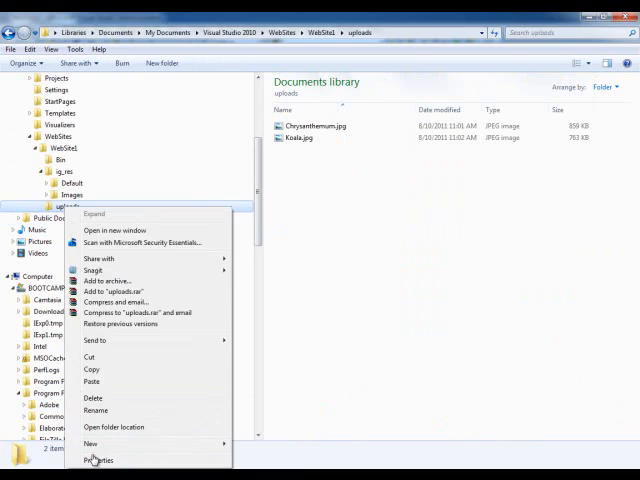
left_click(98, 460)
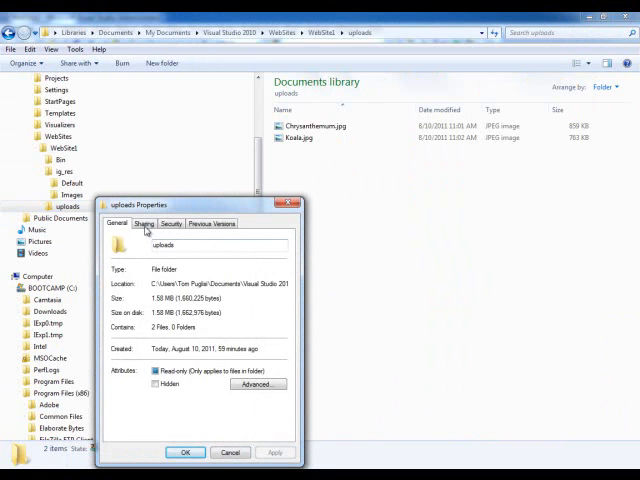
left_click(143, 223)
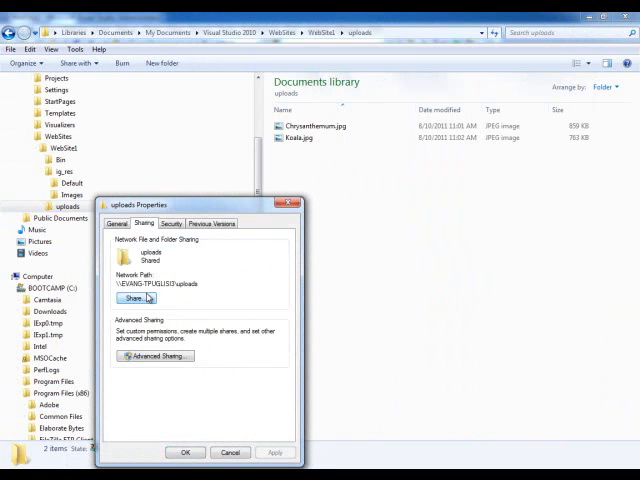
left_click(138, 297)
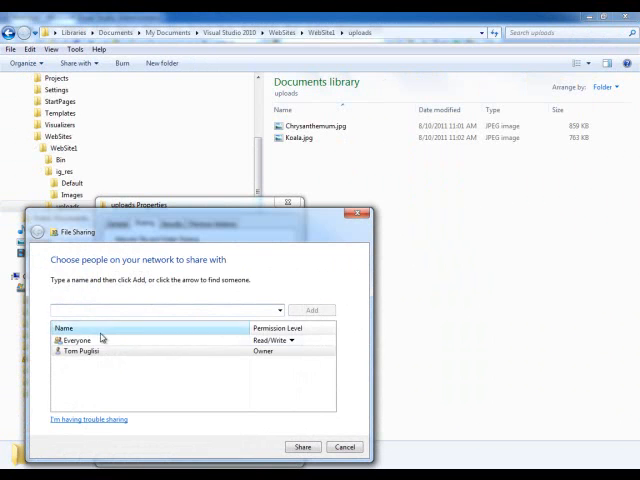
left_click(291, 340)
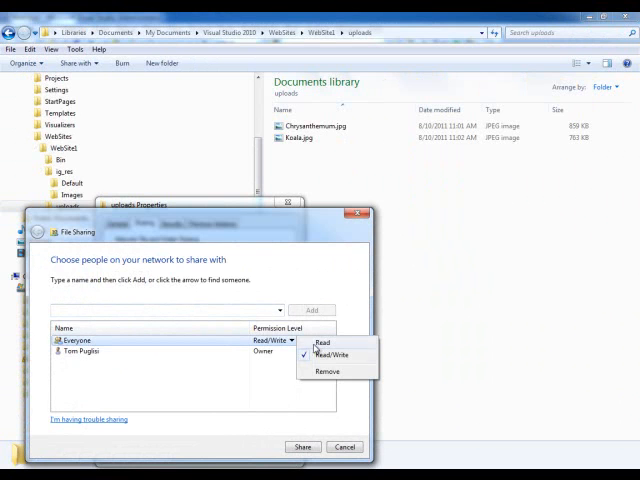
left_click(303, 446)
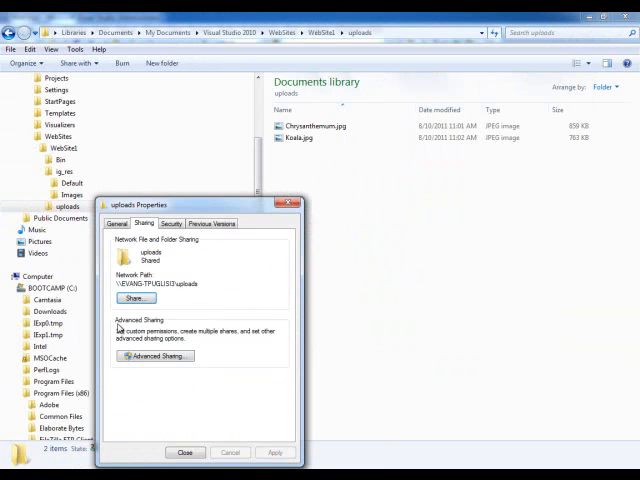
- In Advanced Sharing, grant Everyone full control on the uploads share
left_click(156, 356)
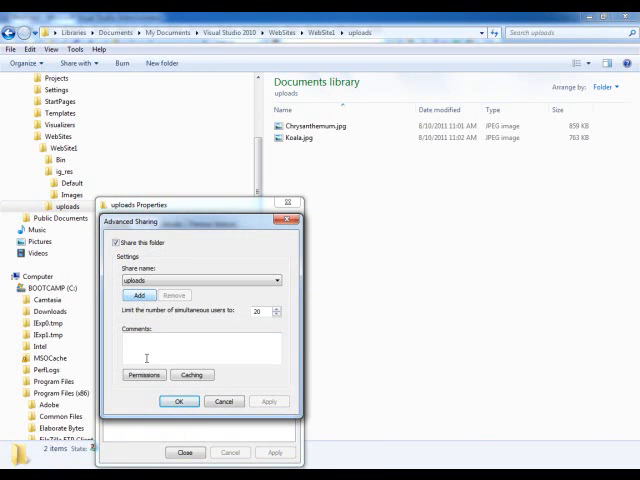
left_click(144, 375)
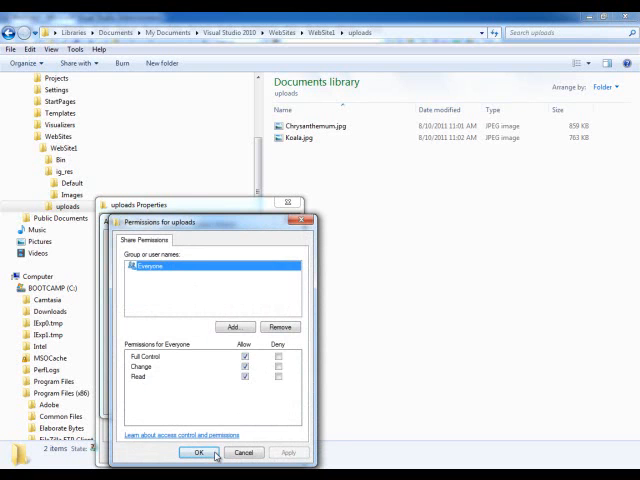
left_click(197, 452)
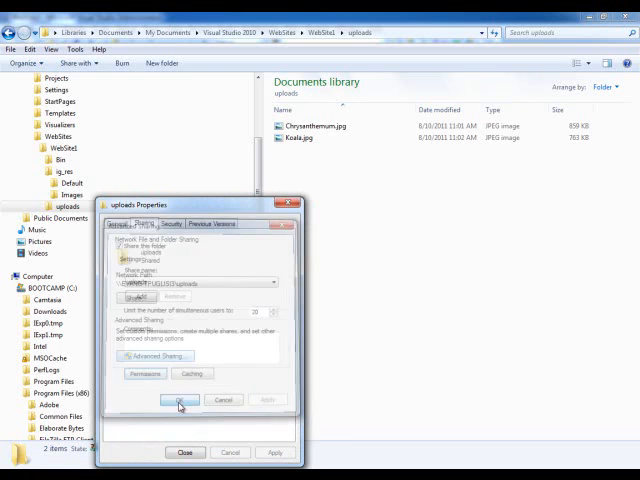
left_click(180, 400)
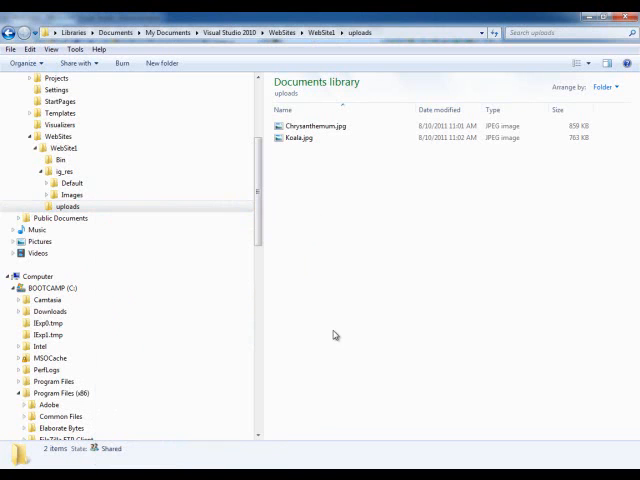
mouse_move(360, 167)
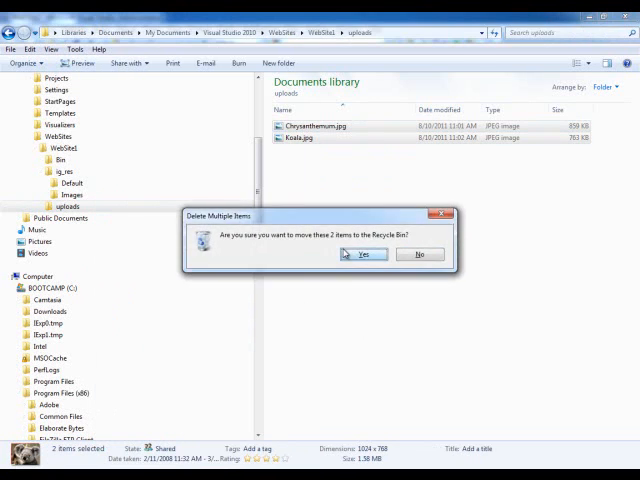
- Confirm moving both JPEG images from uploads to the Recycle Bin
left_click(362, 254)
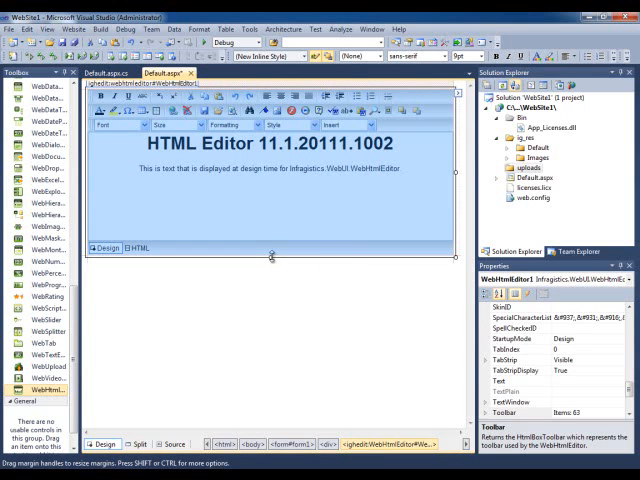
- Drag the WebHtmlEditor's bottom edge downward to enlarge its editing area
left_click_drag(272, 258, 278, 323)
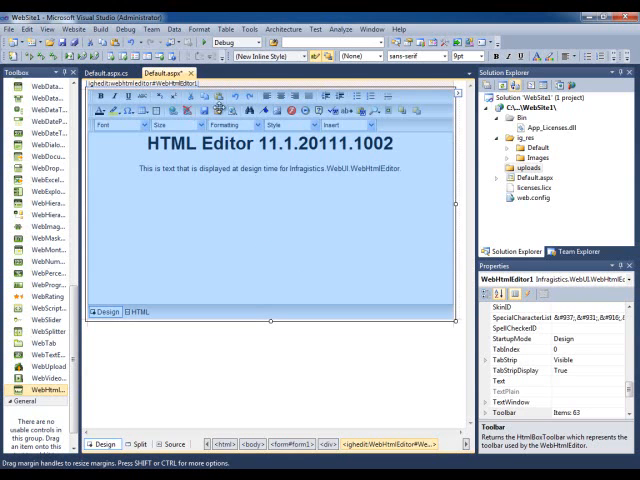
mouse_move(262, 232)
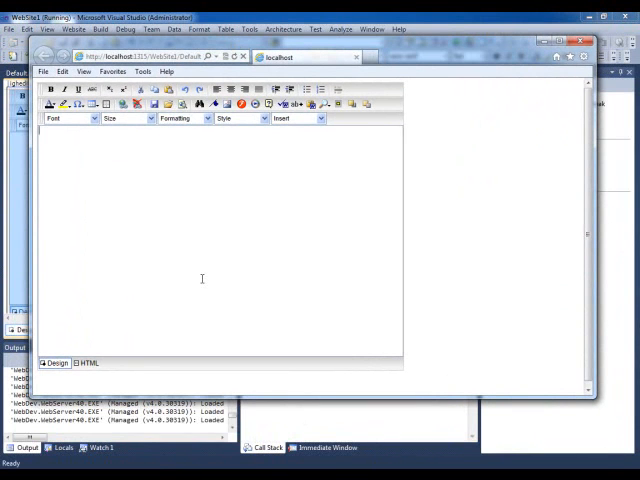
- Type 'I can start typing stuff in', 'name is Tom' and 'Here is an inma…' into the editor
type("I can start")
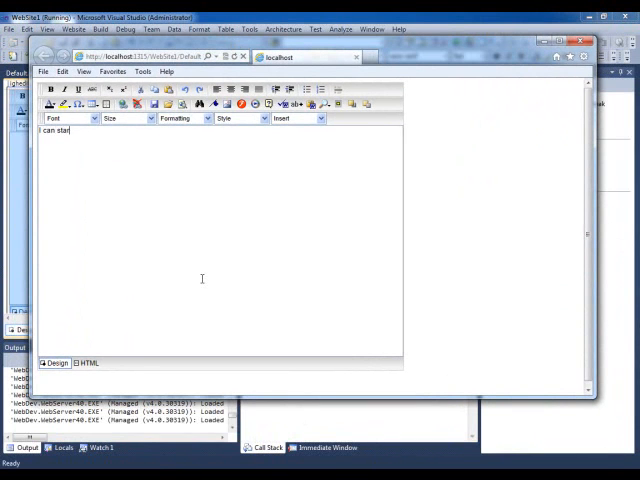
type("typing stuff in here.")
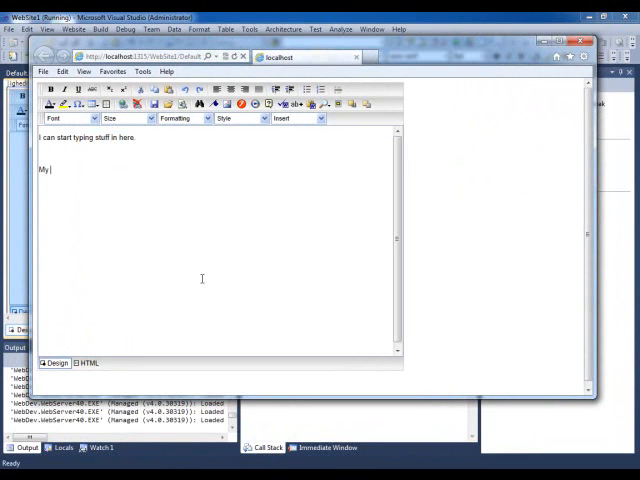
type("name is Tom")
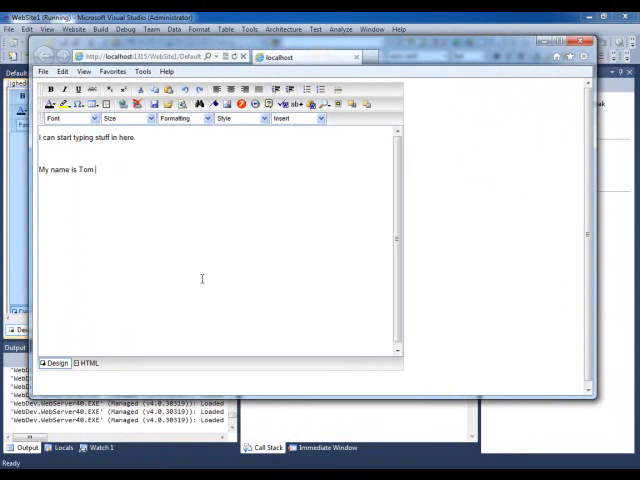
type("Here is an inmage:")
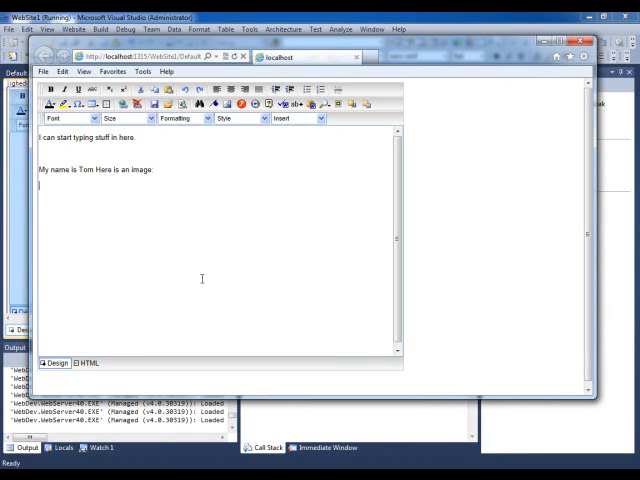
- Highlight the words 'can start' in cyan
left_click_drag(38, 137, 103, 137)
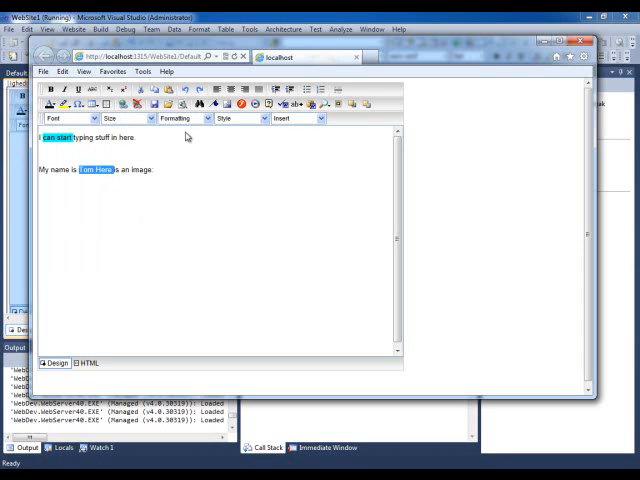
left_click(147, 118)
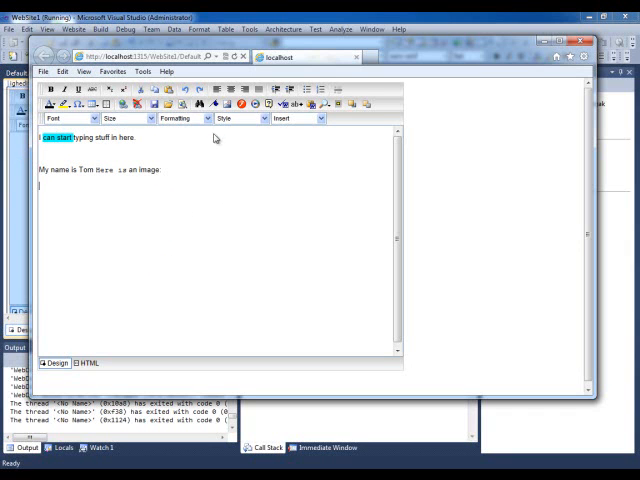
left_click(145, 137)
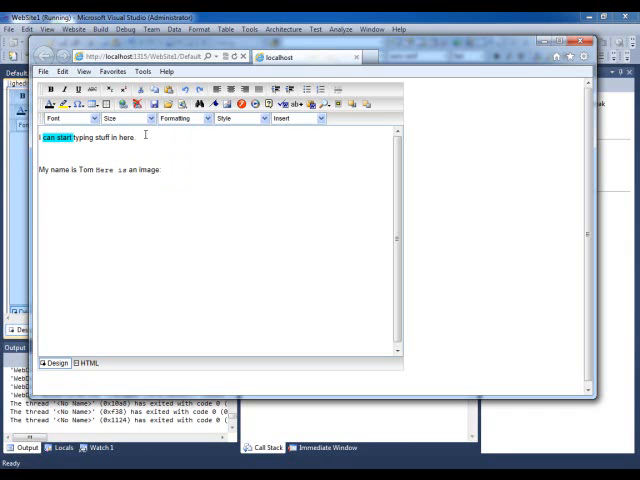
- Type 'This is a title' above the text and format it as a bold heading
type("This is a title")
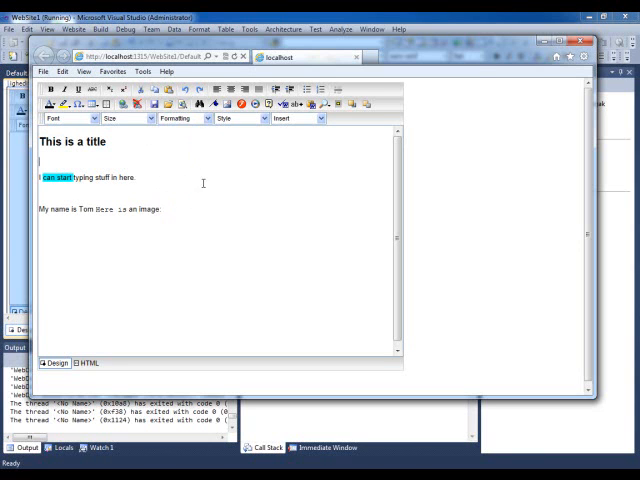
left_click(262, 118)
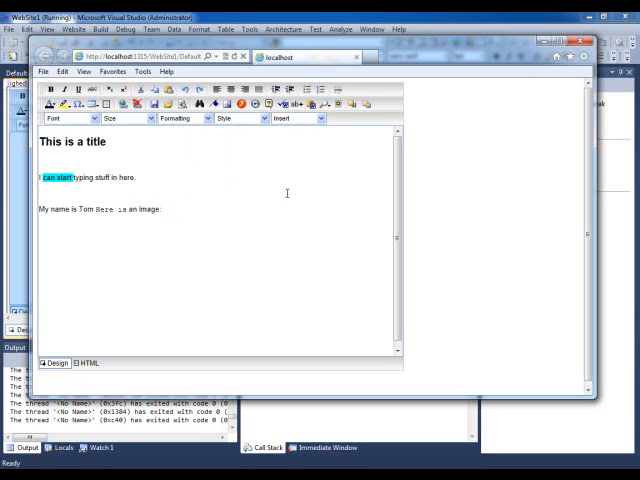
left_click(321, 118)
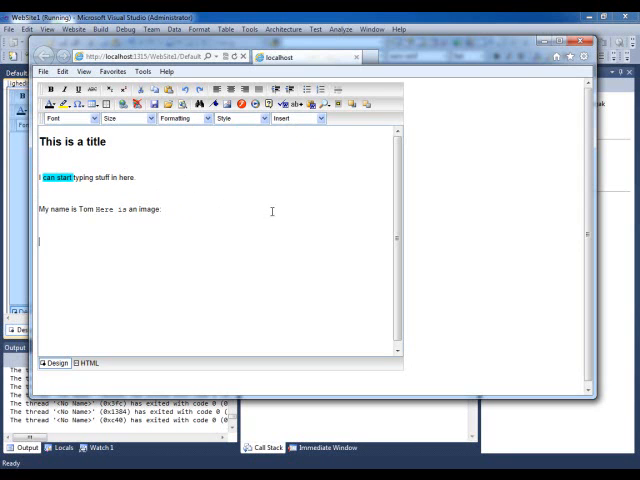
left_click(321, 118)
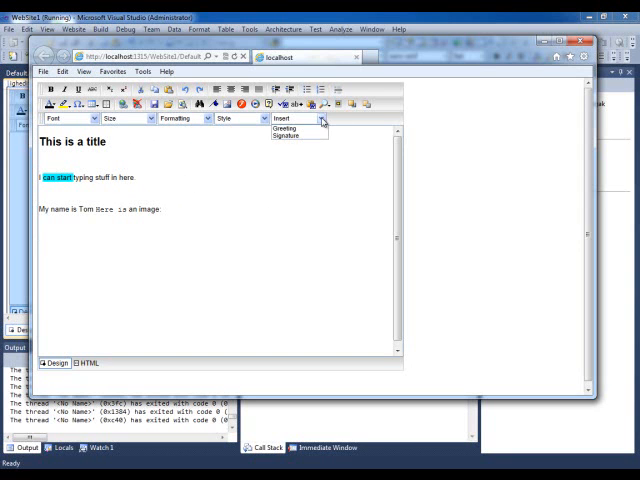
left_click(285, 135)
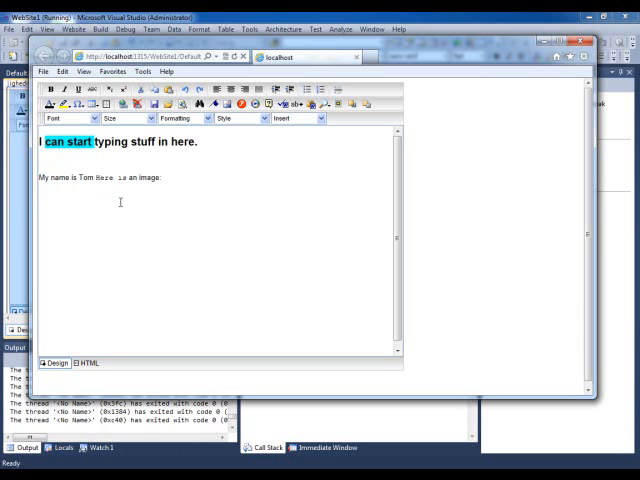
- Delete the heading line, attempt an image insert, and dismiss the upload path error
triple_click(118, 141)
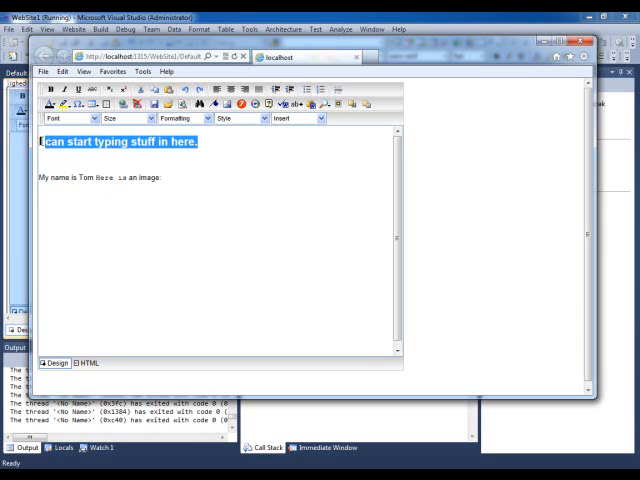
key("Delete")
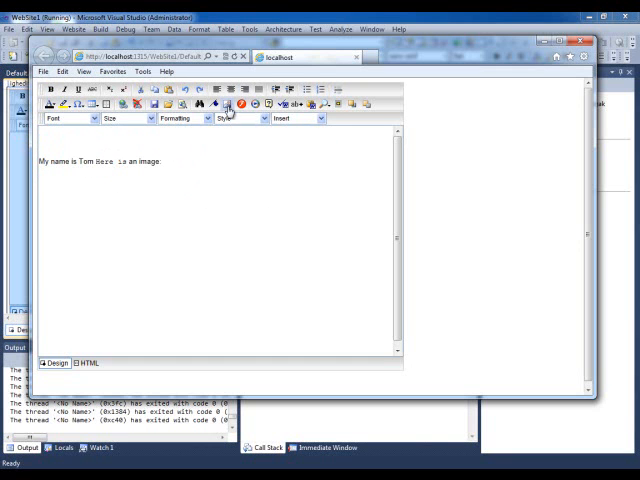
left_click(228, 104)
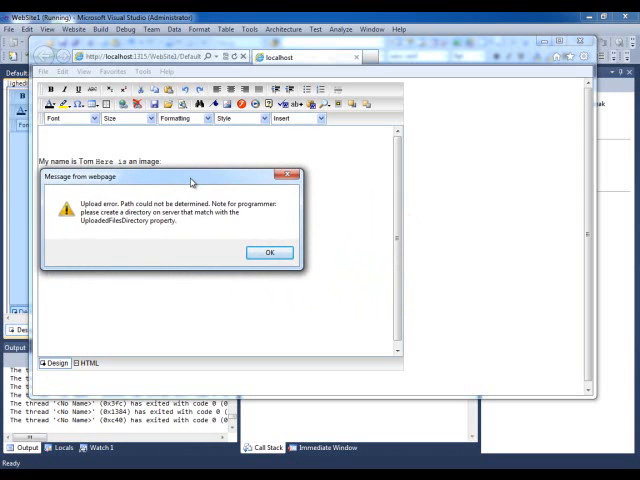
left_click_drag(192, 177, 232, 197)
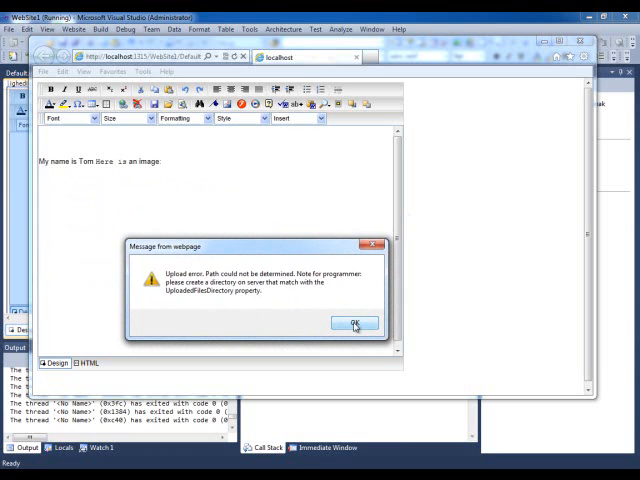
left_click(355, 323)
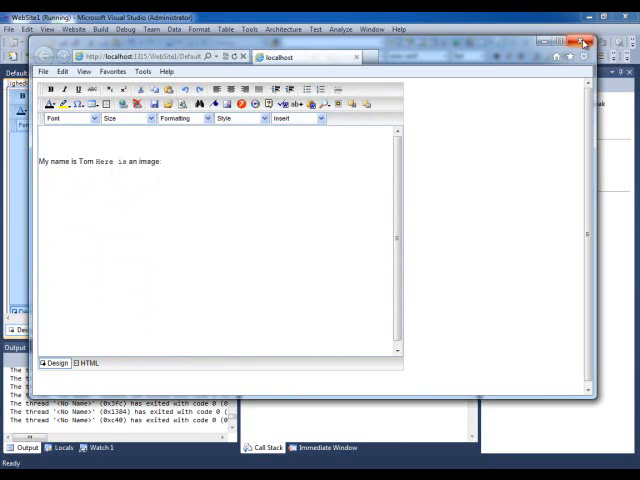
- Close the Internet Explorer page and scroll Properties toward WebHtmlEditor1's Toolbar property
left_click(586, 43)
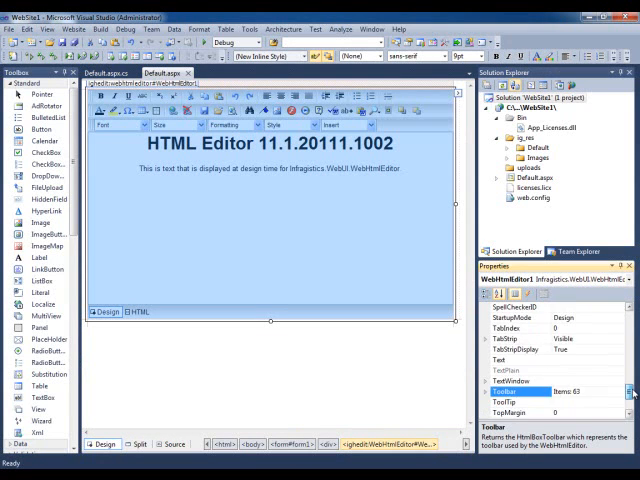
scroll("down", 3)
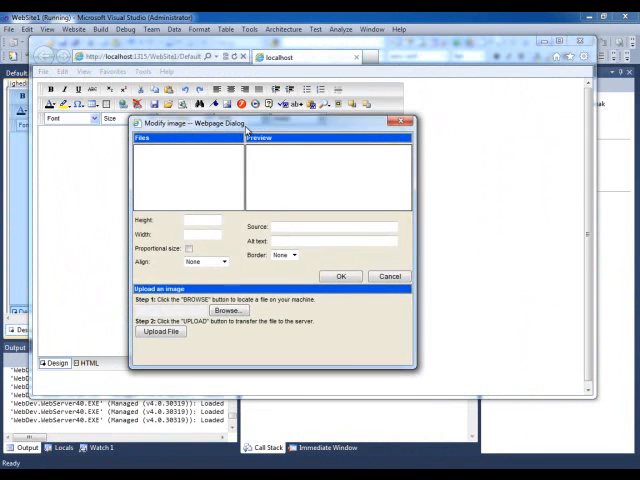
- Upload Koala.jpg in the Modify image dialog and insert it into the editor
left_click_drag(247, 123, 253, 125)
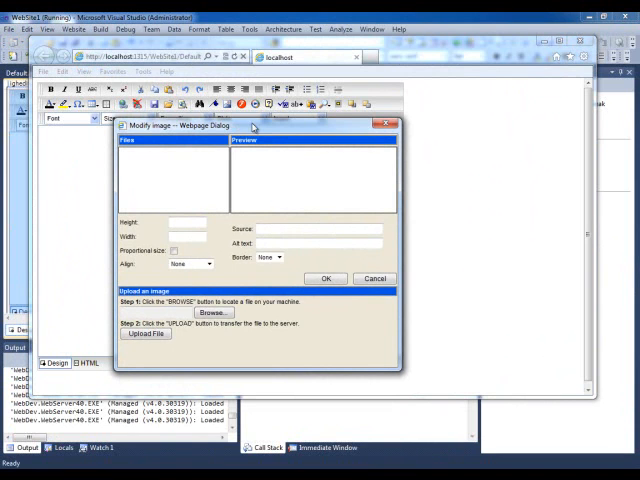
mouse_move(258, 130)
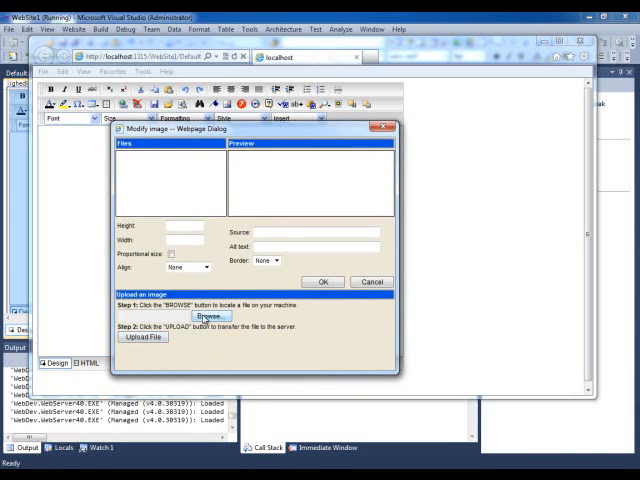
left_click(209, 316)
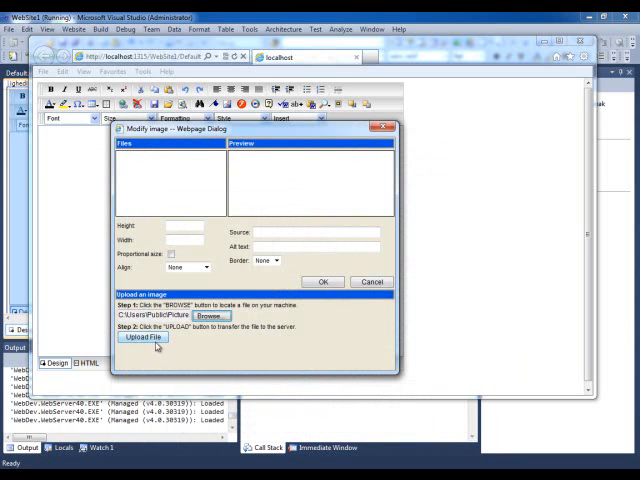
left_click(142, 337)
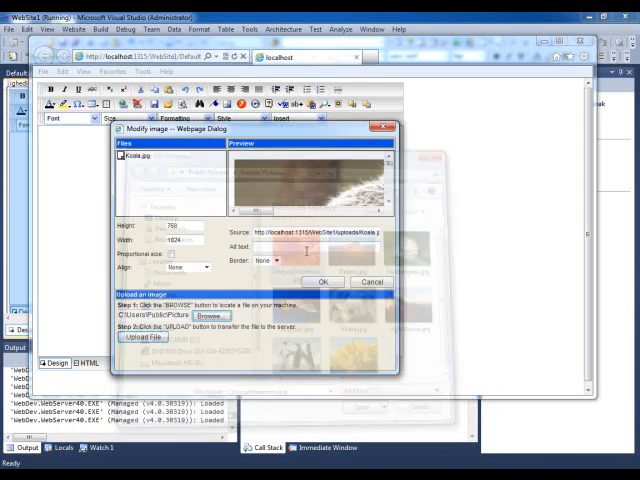
left_click(142, 337)
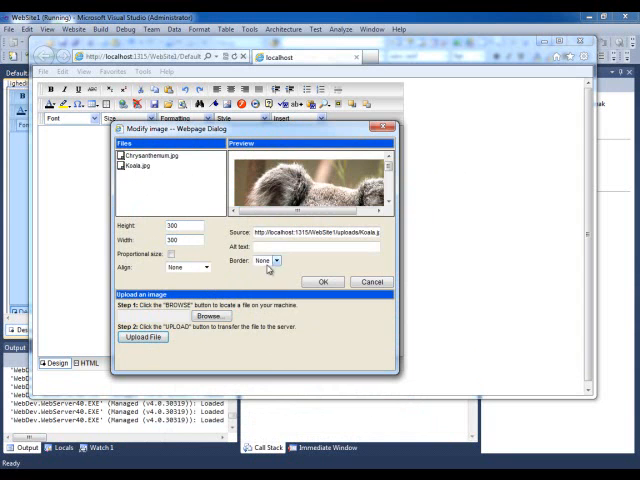
left_click(270, 260)
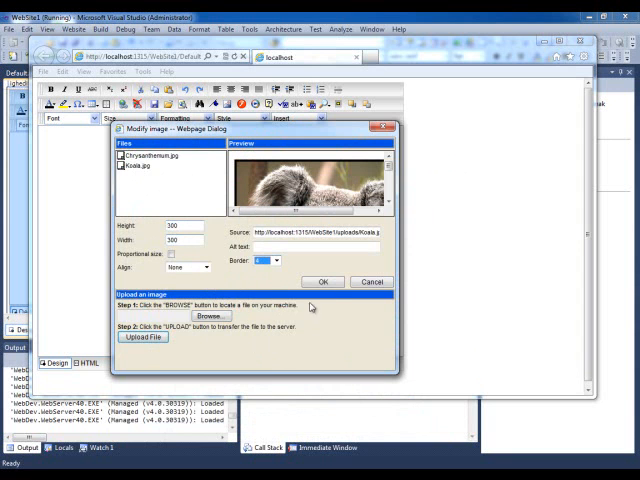
left_click(322, 281)
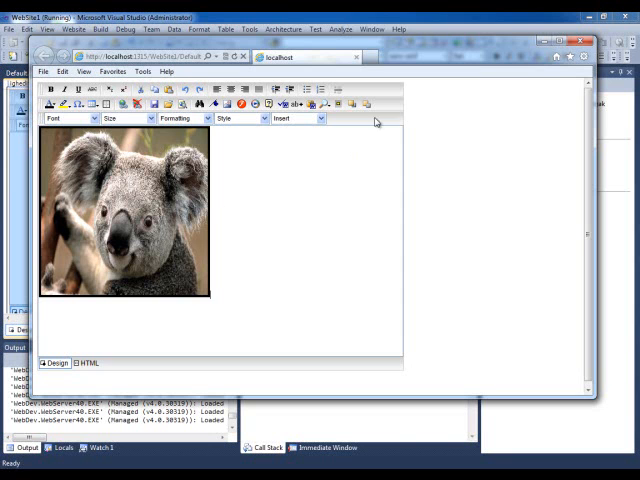
mouse_move(451, 203)
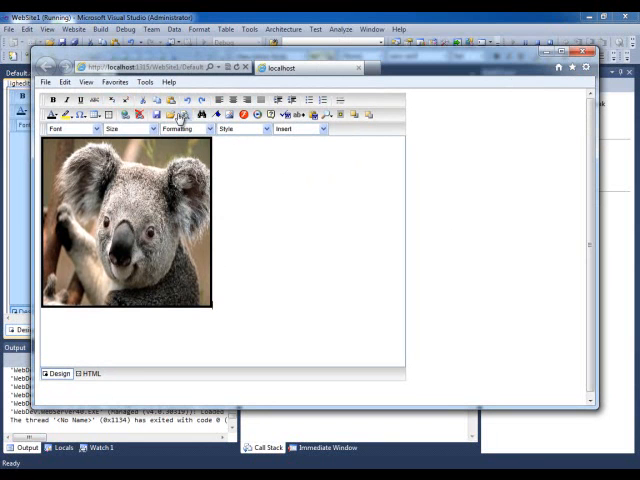
mouse_move(397, 104)
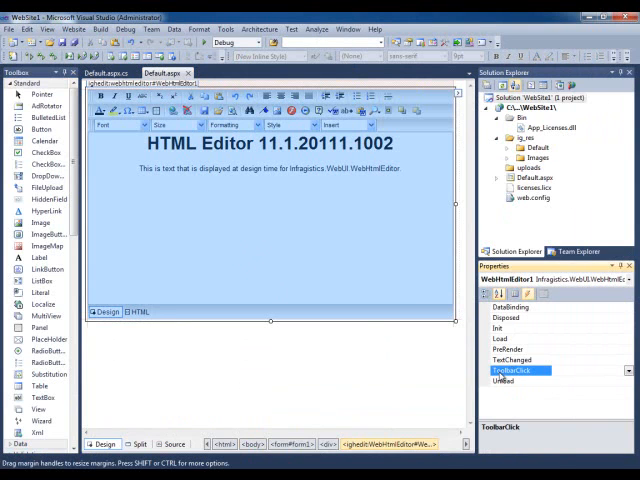
- Create the ToolbarClick handler and type the condition e.Item.Act == ActionType.Save
double_click(516, 371)
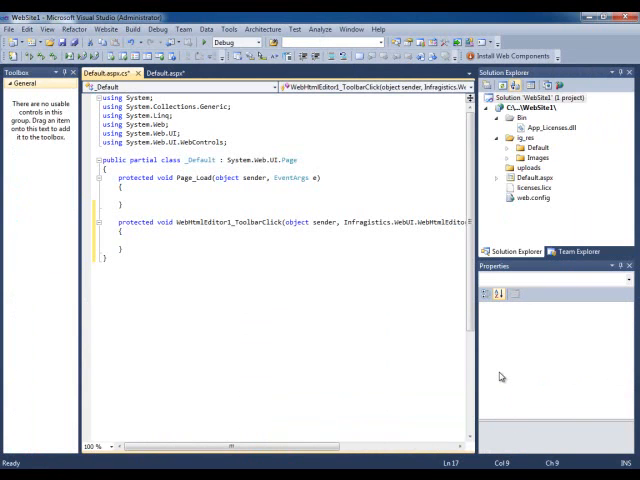
type("if")
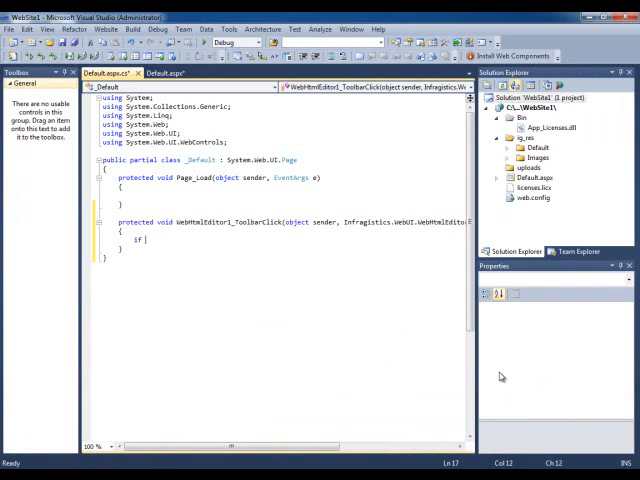
type("e.ToString")
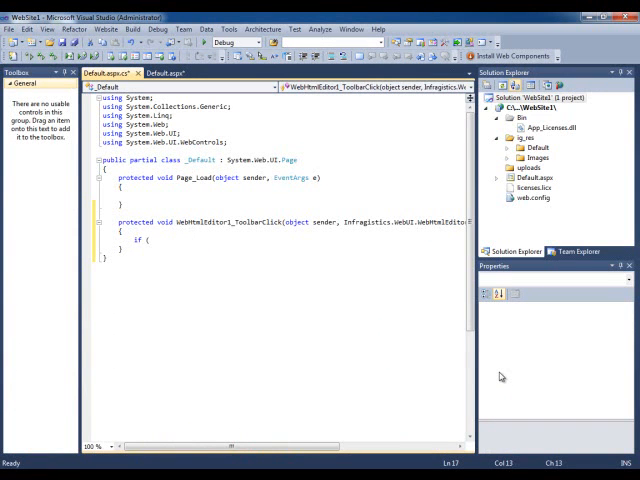
type("e.Item.Act")
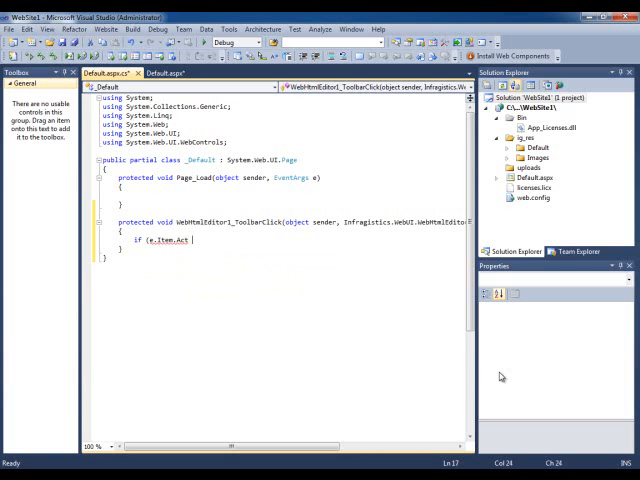
type("==")
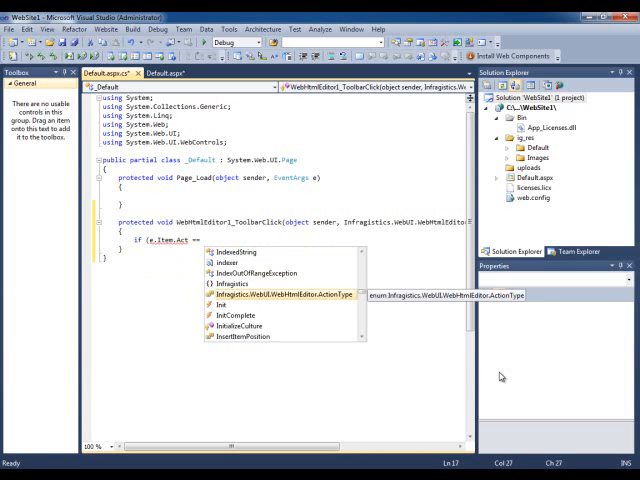
type("==")
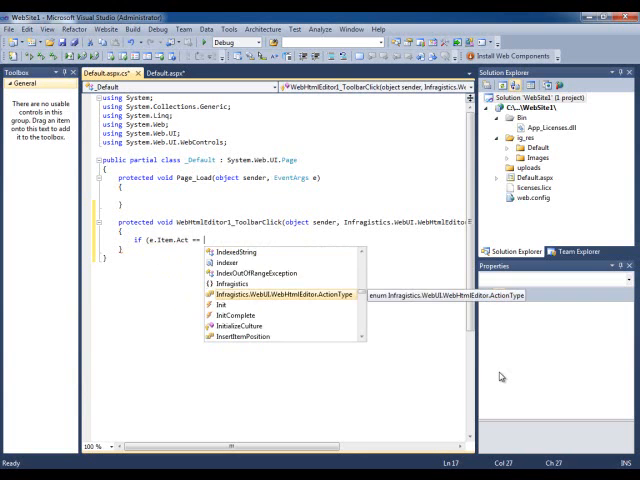
type("ActionType.")
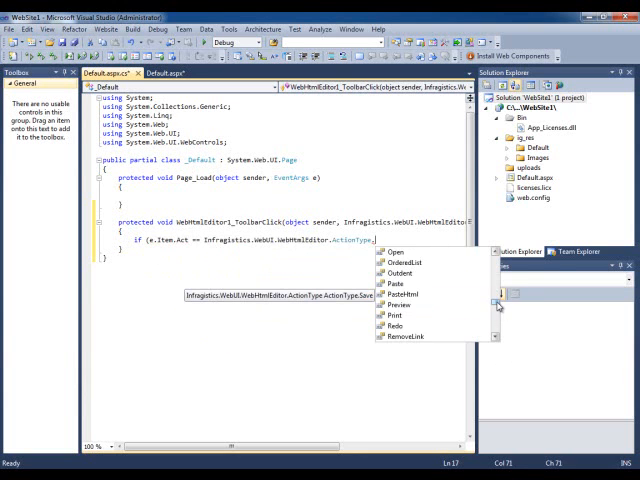
- Reference this.WebHtmlEditor1 inside the Save branch of the handler
scroll("down", 3)
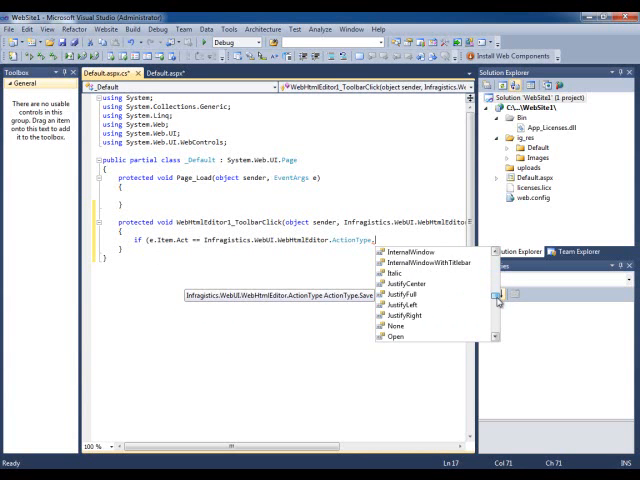
scroll("down", 3)
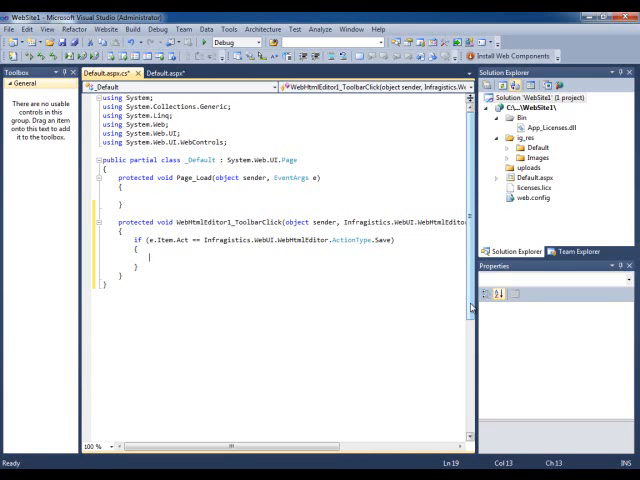
type("this.WebHtmlEditor1")
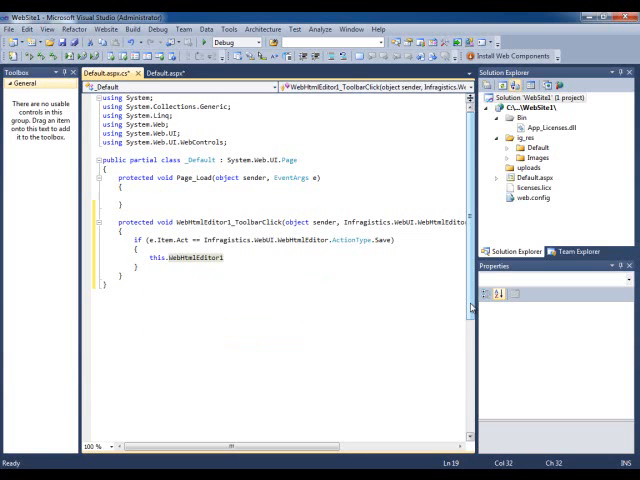
type("st")
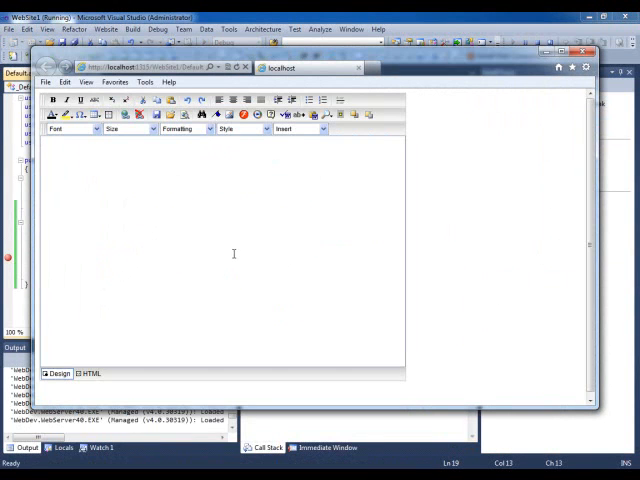
- Type 'This is some text' and apply a larger font size to 'some'
type("This i")
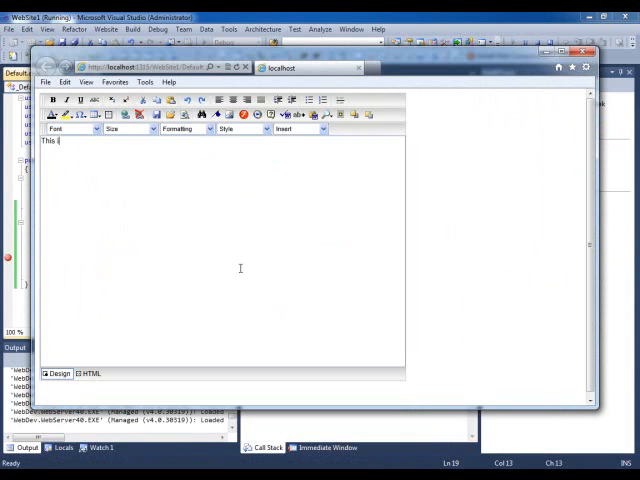
type("some text")
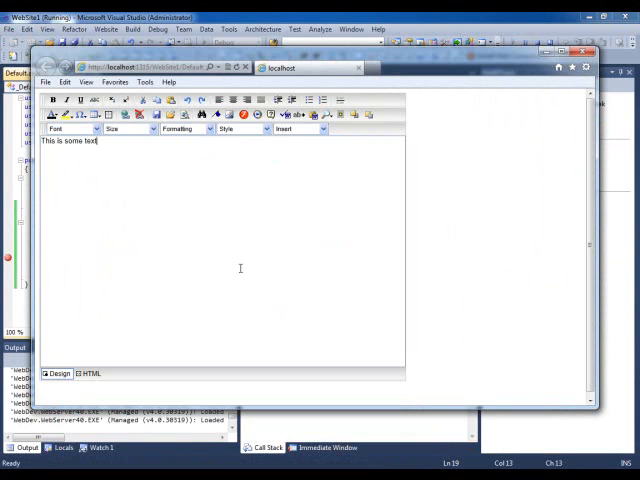
double_click(71, 141)
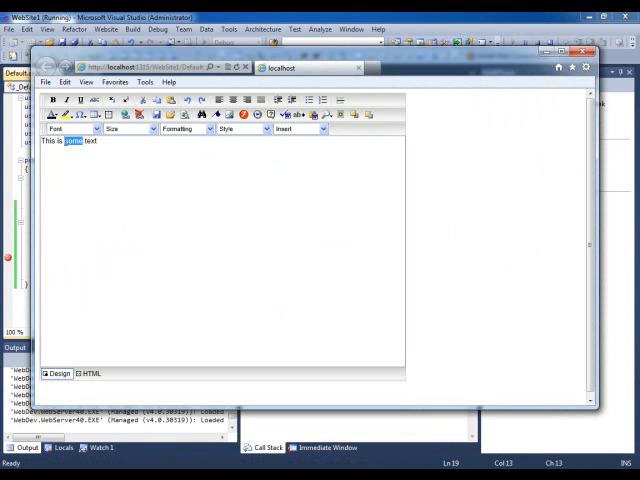
left_click(148, 128)
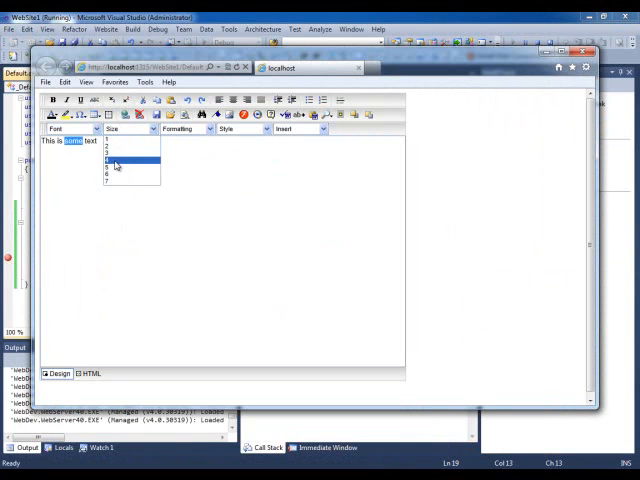
left_click(115, 160)
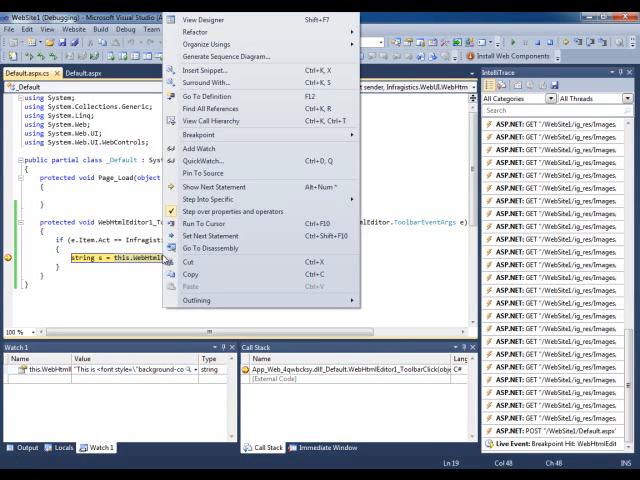
- QuickWatch the editor's Text, then reevaluate as this.WebHtmlEditor1.TextPlain
left_click(203, 160)
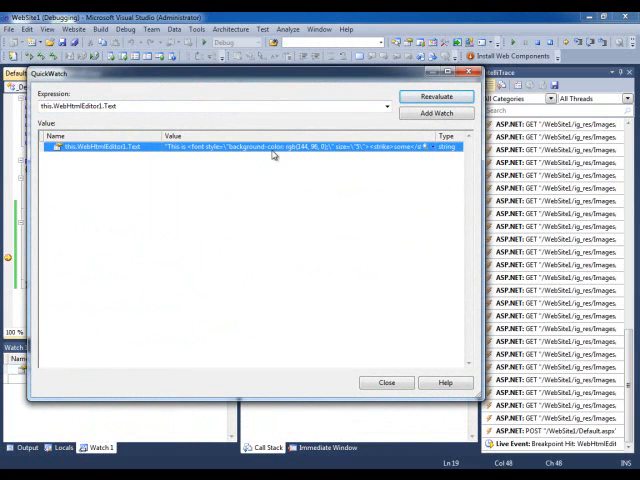
mouse_move(275, 147)
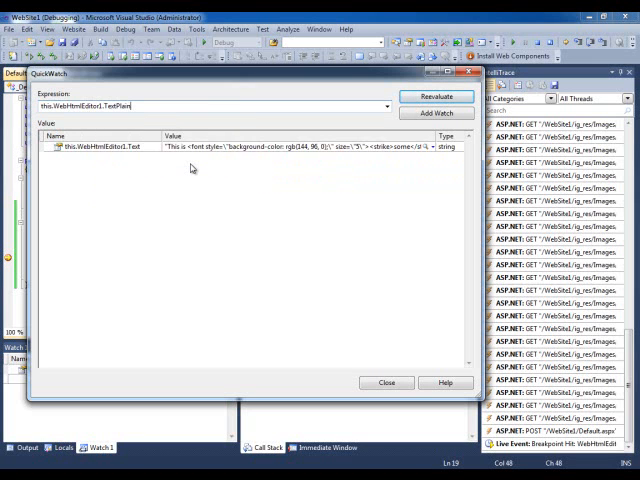
left_click(436, 96)
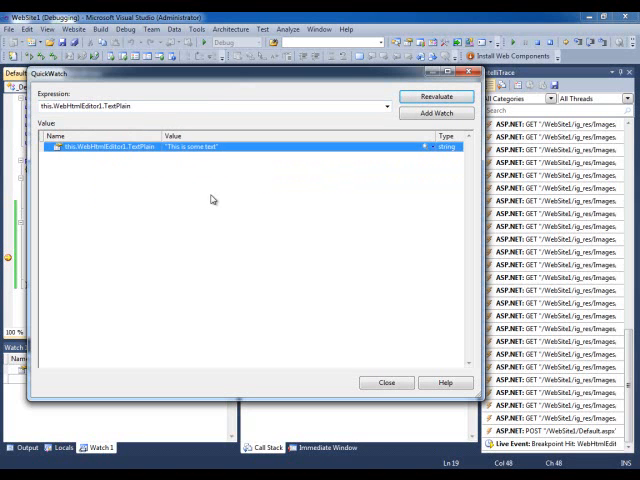